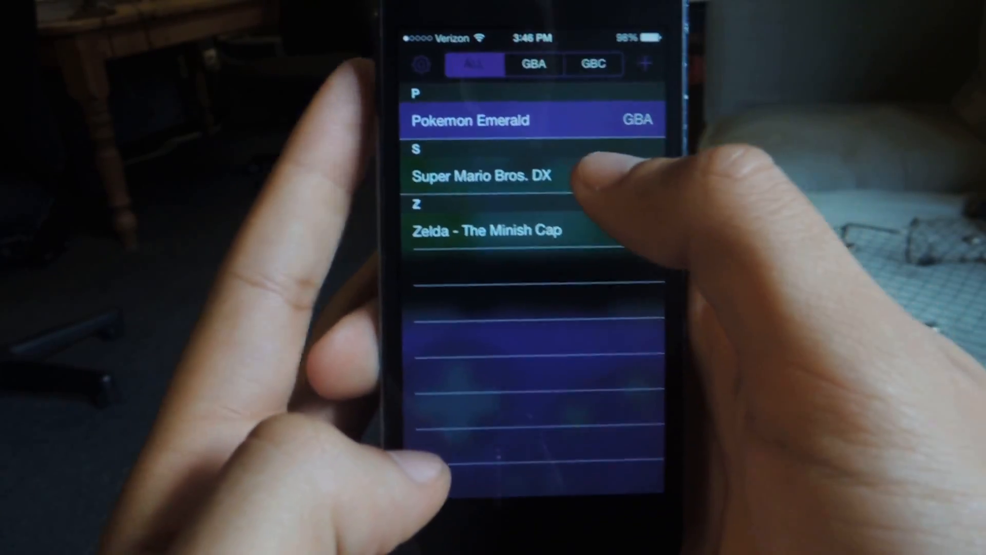
- Launch Super Mario Bros. DX from the games list onto the Game Boy Color layout
left_click(483, 177)
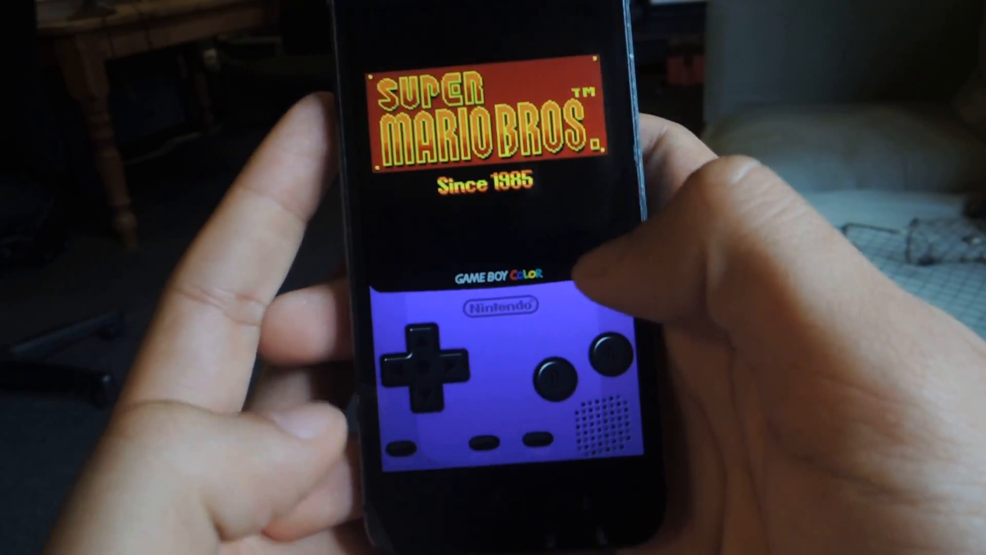